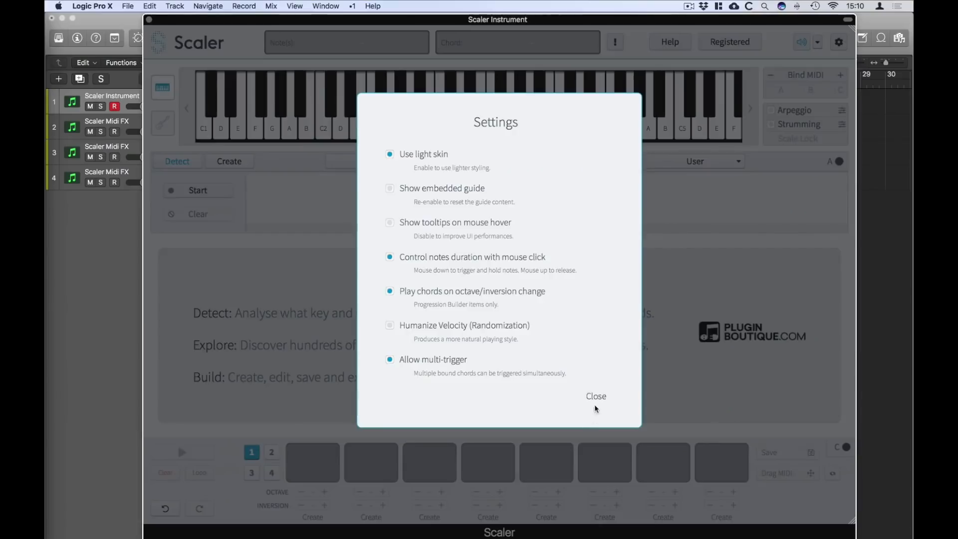
# Close Settings and set the preview sound to Electric Guitar on the fretboard view
pyautogui.click(595, 396)
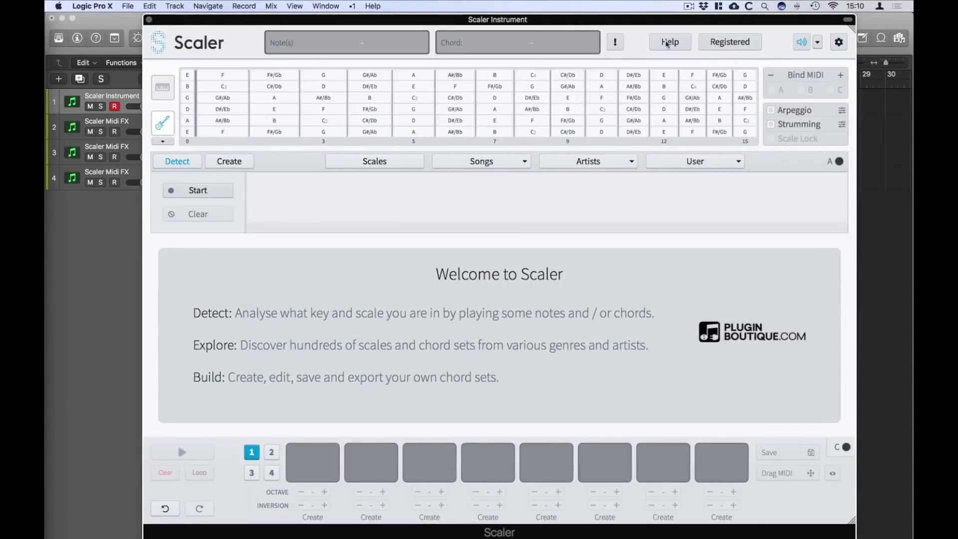
pyautogui.click(838, 41)
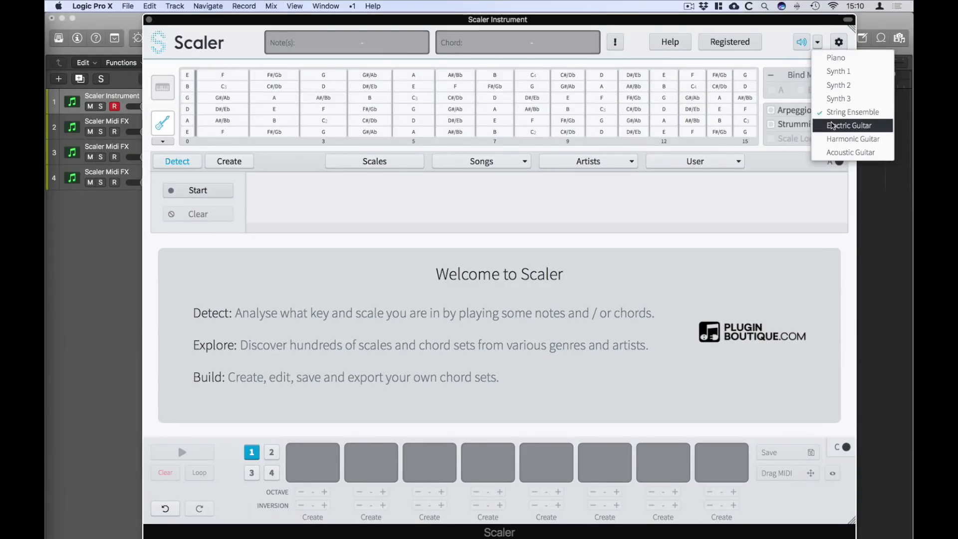
pyautogui.click(848, 125)
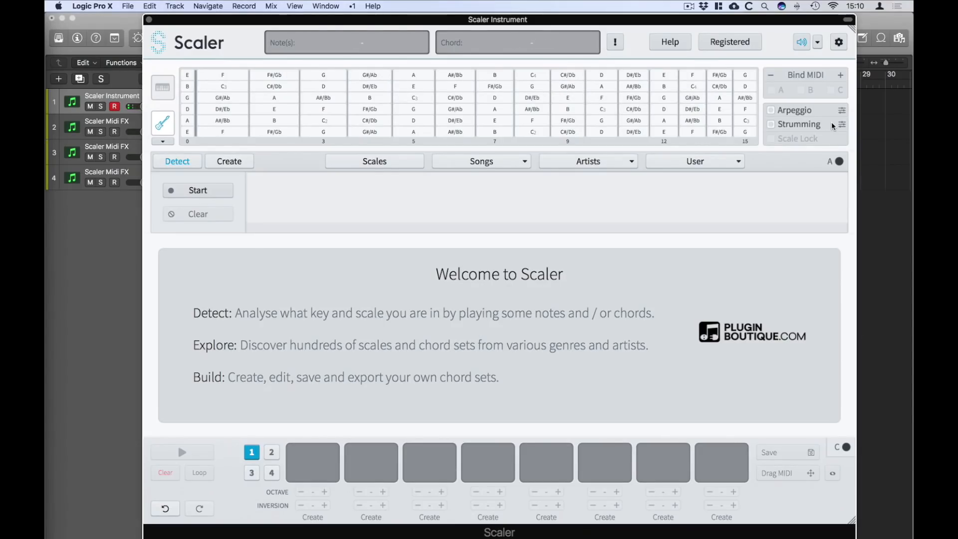
pyautogui.moveTo(635, 158)
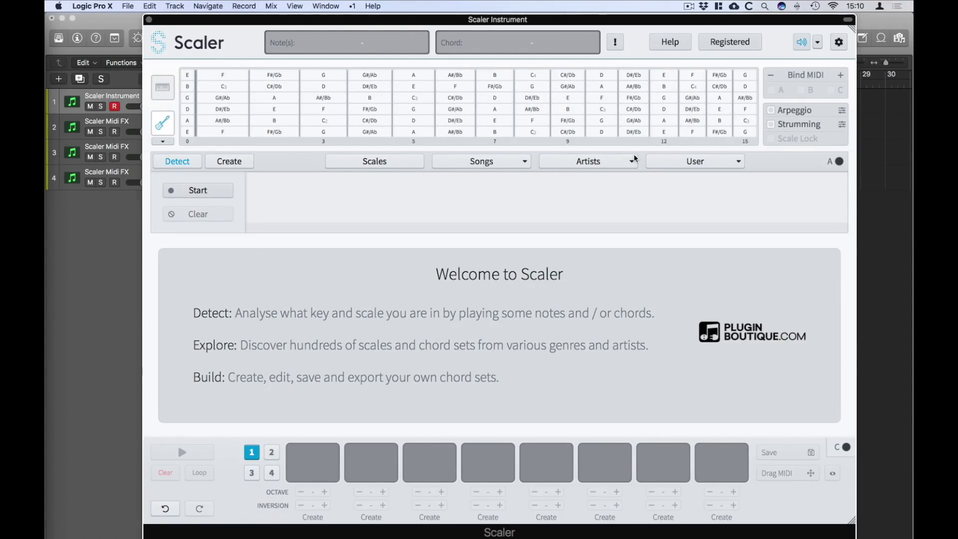
# Load The Temper Trap's The Sea 1 chord set, audition D min and E min, and start creating a chord
pyautogui.click(587, 160)
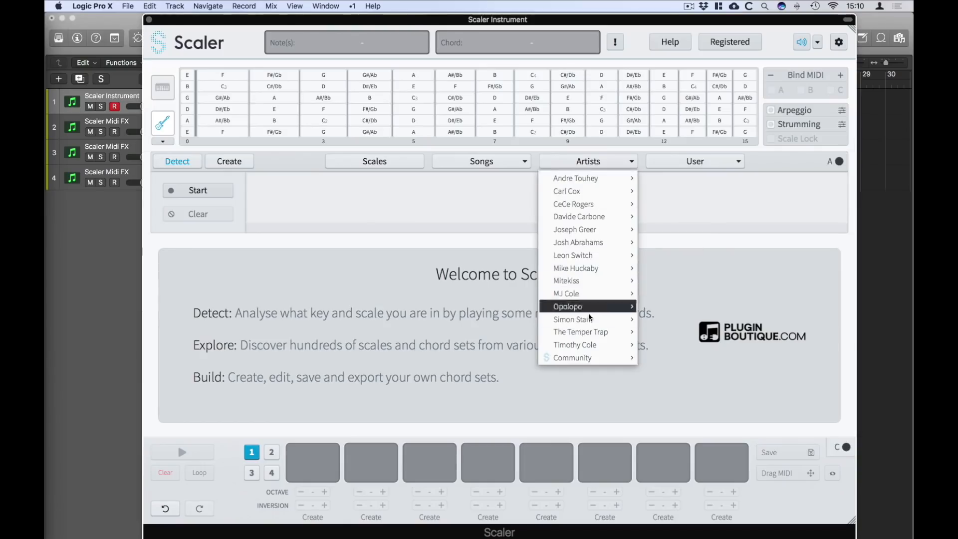
pyautogui.moveTo(579, 331)
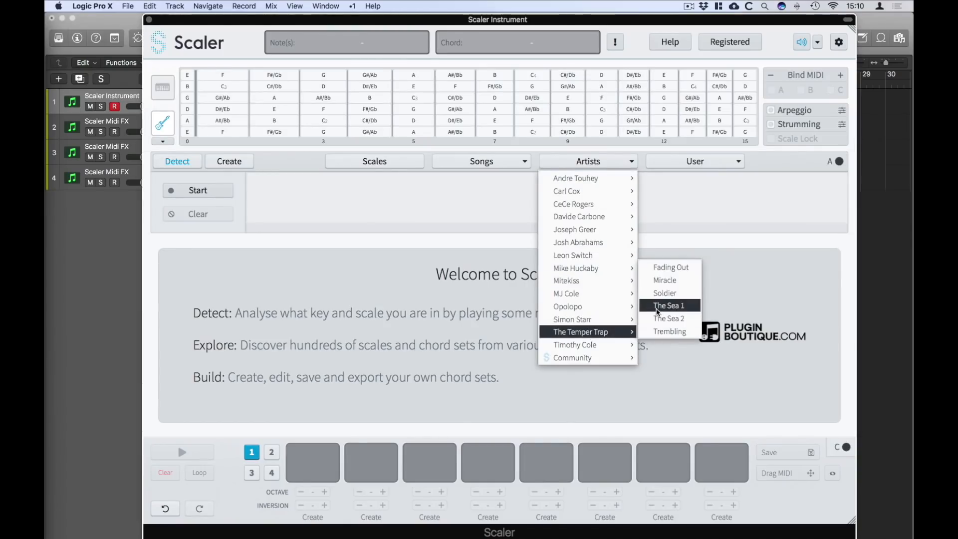
pyautogui.click(668, 306)
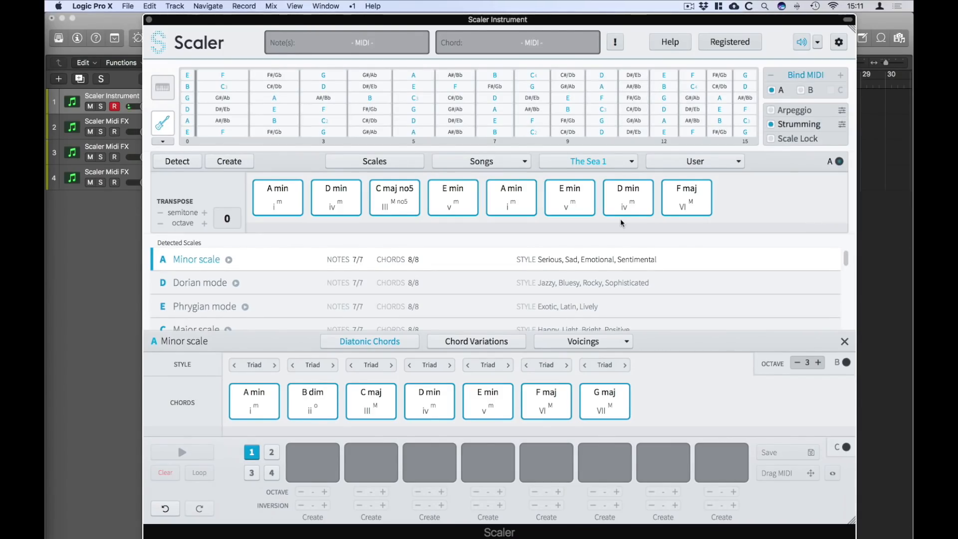
pyautogui.click(335, 196)
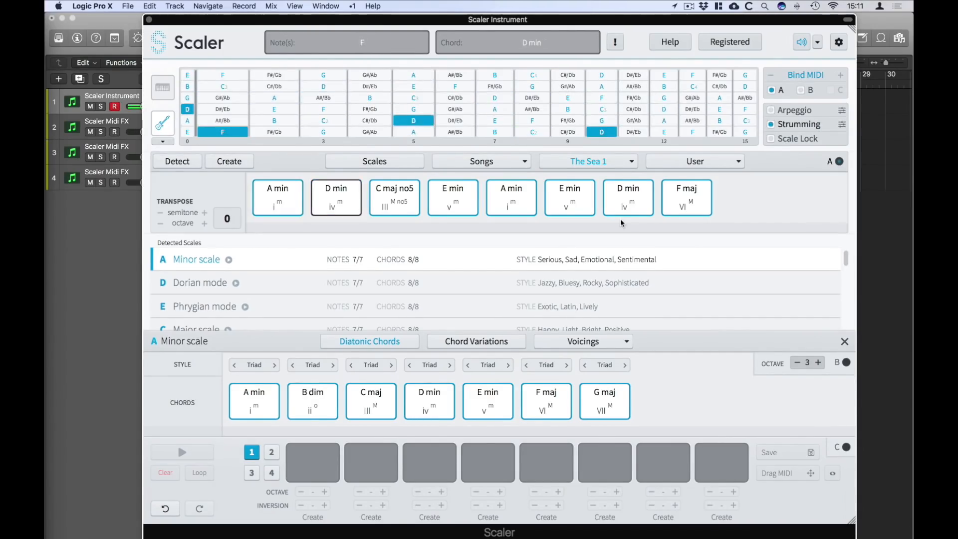
pyautogui.click(453, 196)
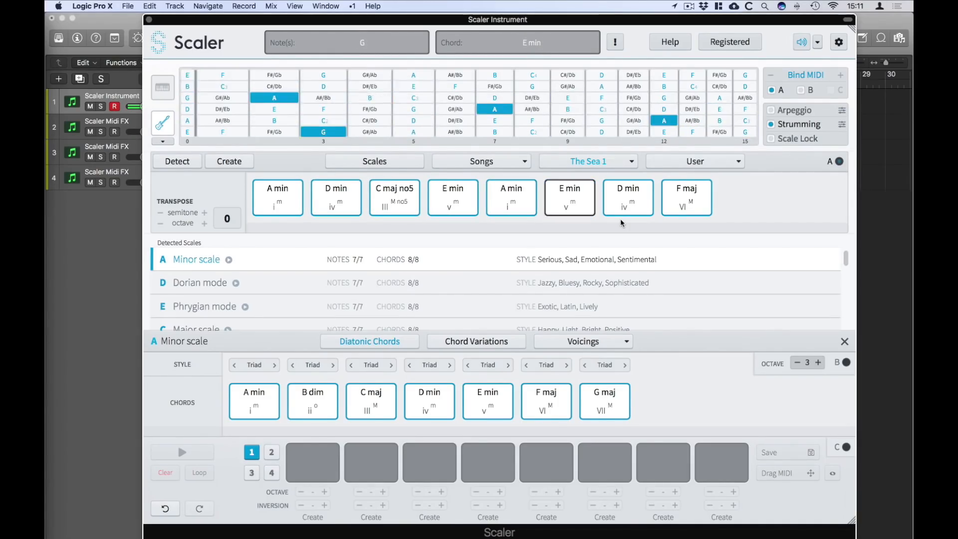
pyautogui.click(685, 196)
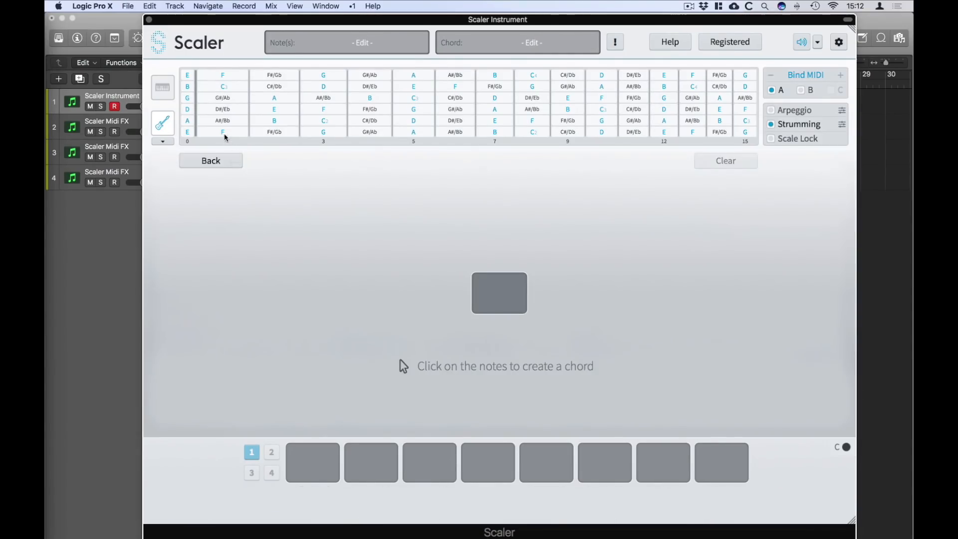
# Build D min from fretboard notes F, A and D and save it as the first progression chord
pyautogui.click(223, 132)
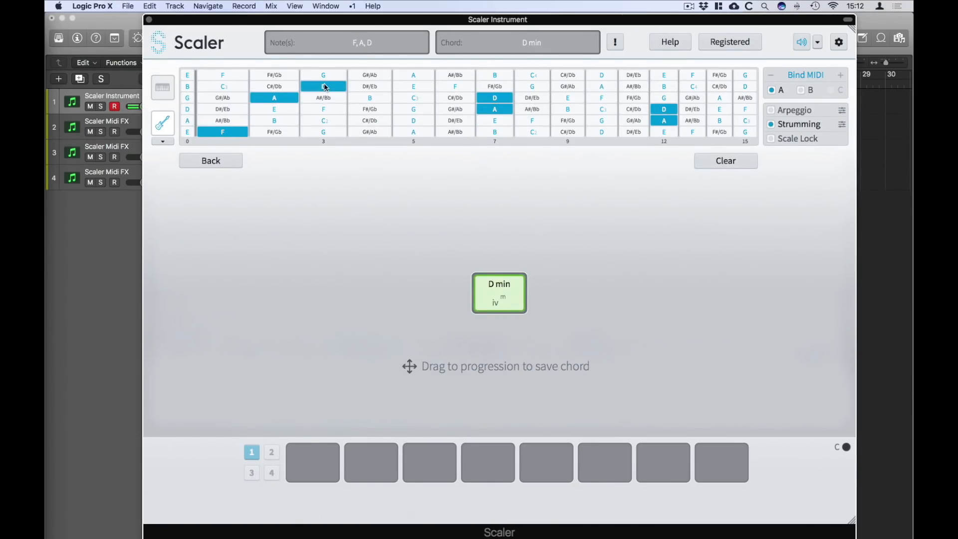
pyautogui.moveTo(499, 293); pyautogui.dragTo(330, 462)
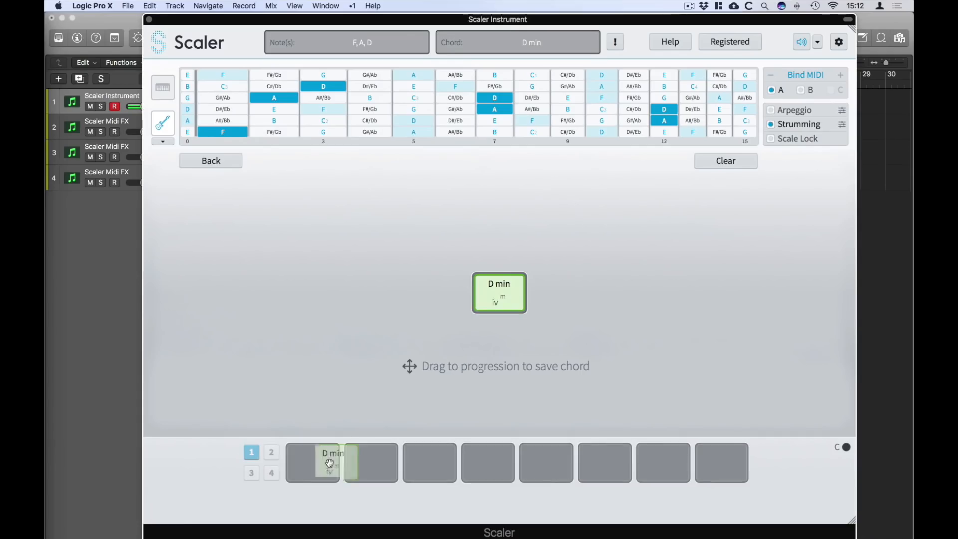
pyautogui.click(211, 160)
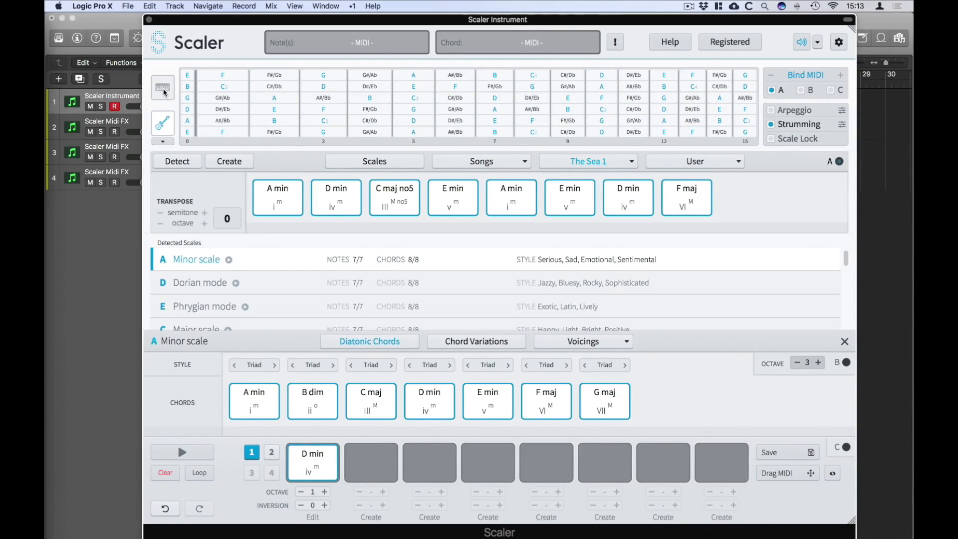
# Switch to the piano keyboard, enable Scale Lock and put A min in the first slot
pyautogui.click(163, 86)
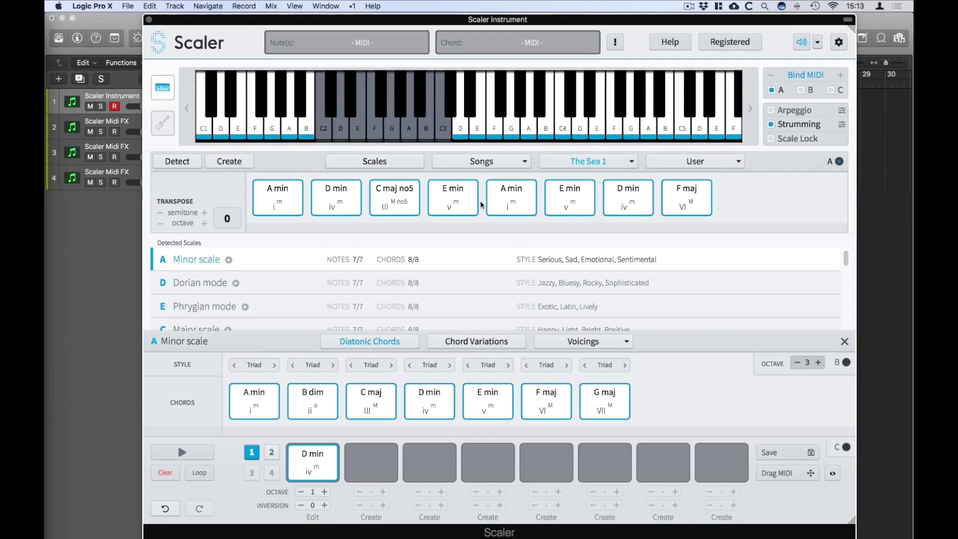
pyautogui.click(797, 138)
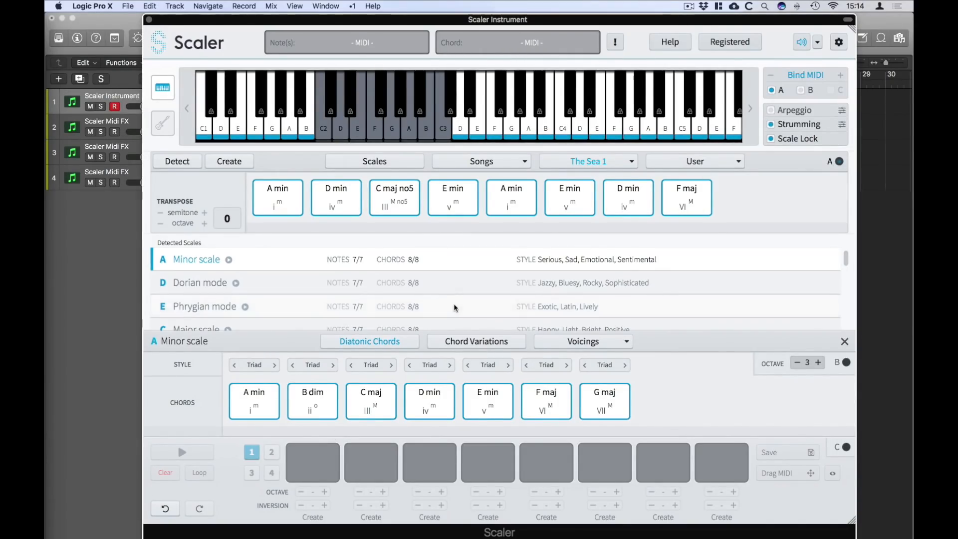
pyautogui.click(277, 197)
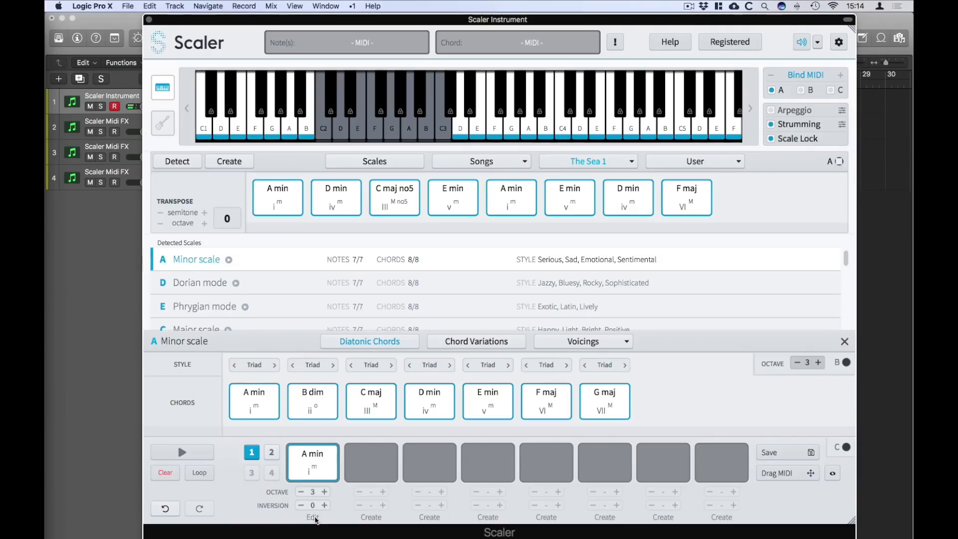
# Edit the A min chord into D min11 by picking its notes on the keyboard
pyautogui.click(312, 517)
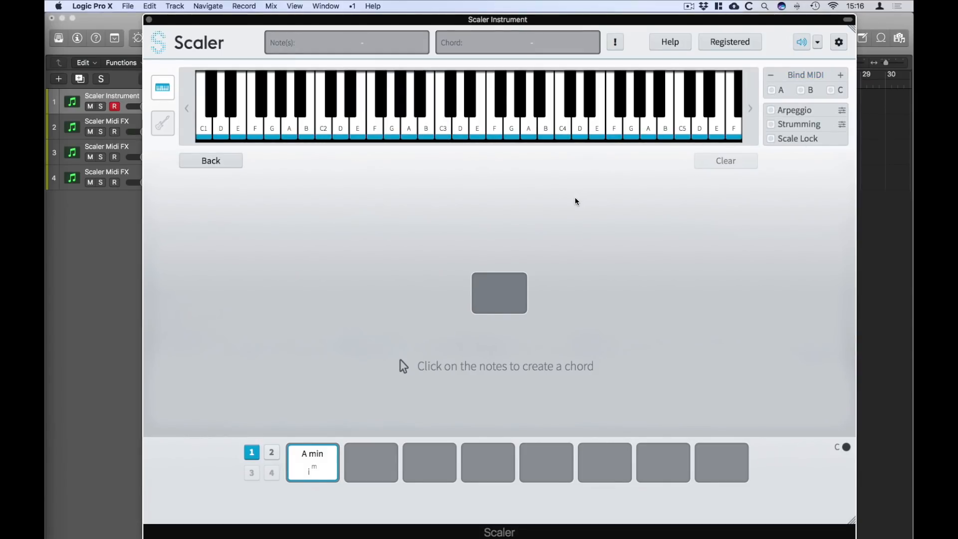
pyautogui.click(222, 110)
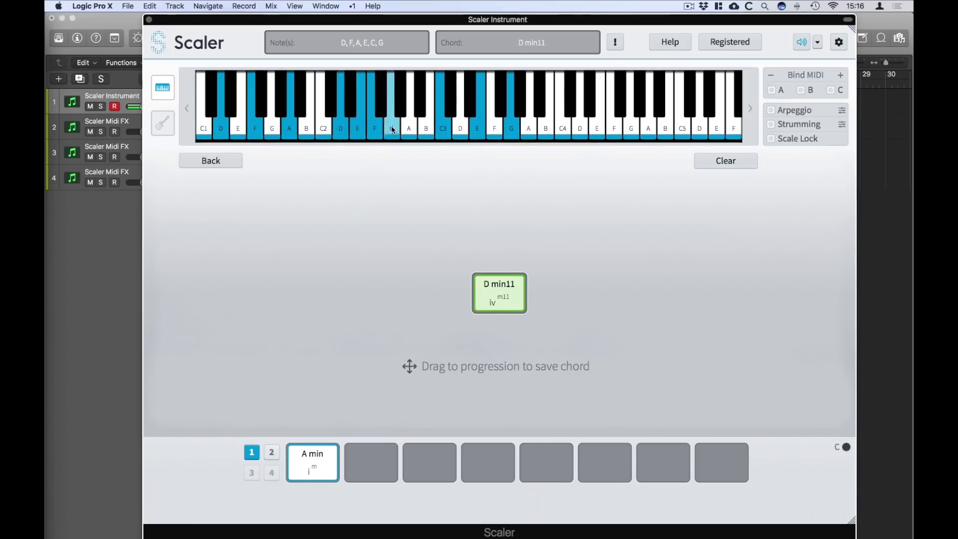
pyautogui.click(391, 107)
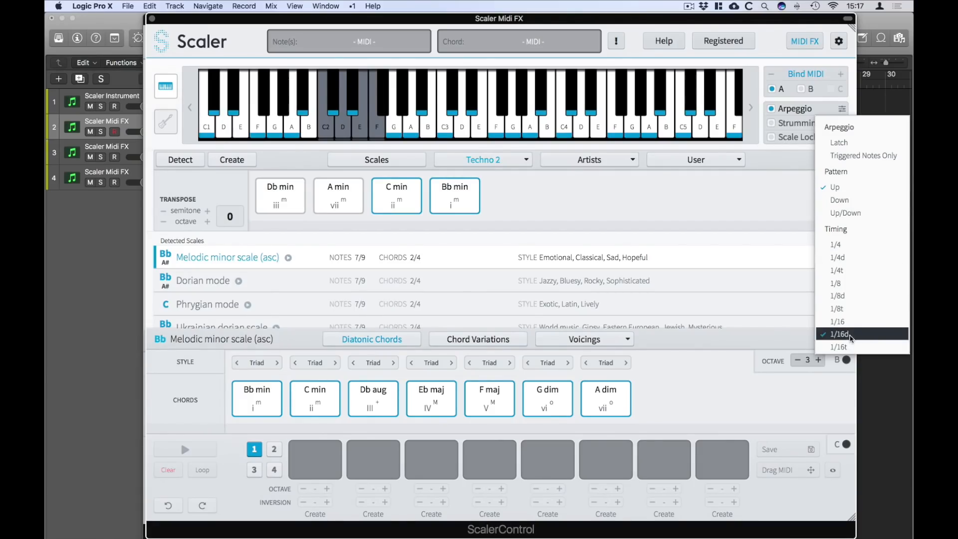
# Set the arpeggio timing to 1/16d and play the Techno 2 chords arpeggiated
pyautogui.click(840, 334)
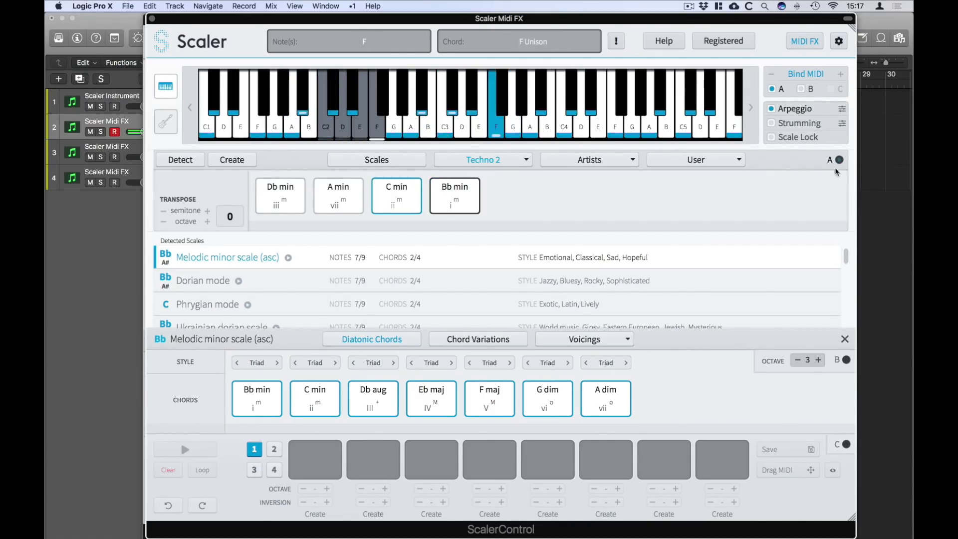
pyautogui.click(842, 108)
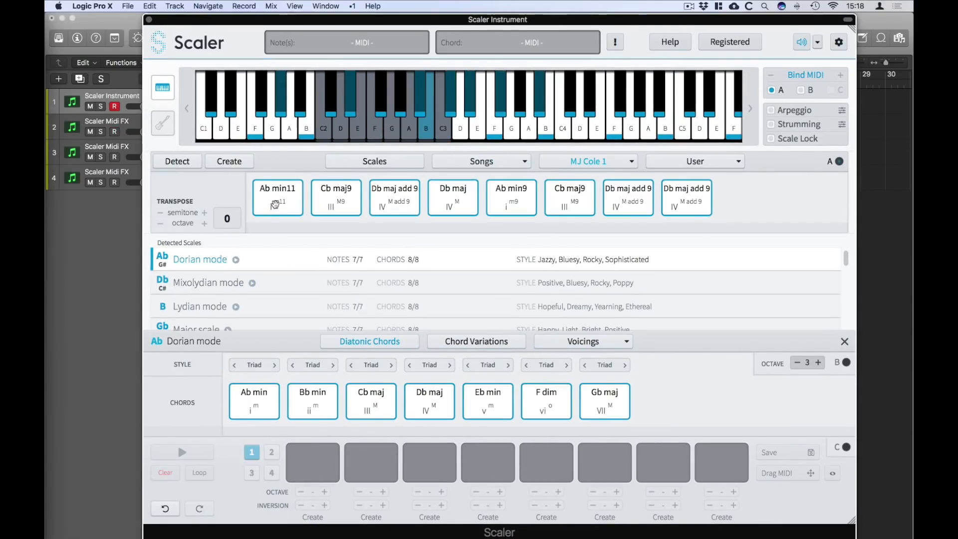
# Add Ab min11 from MJ Cole 1 to the progression and generate parallel harmony from it
pyautogui.click(278, 197)
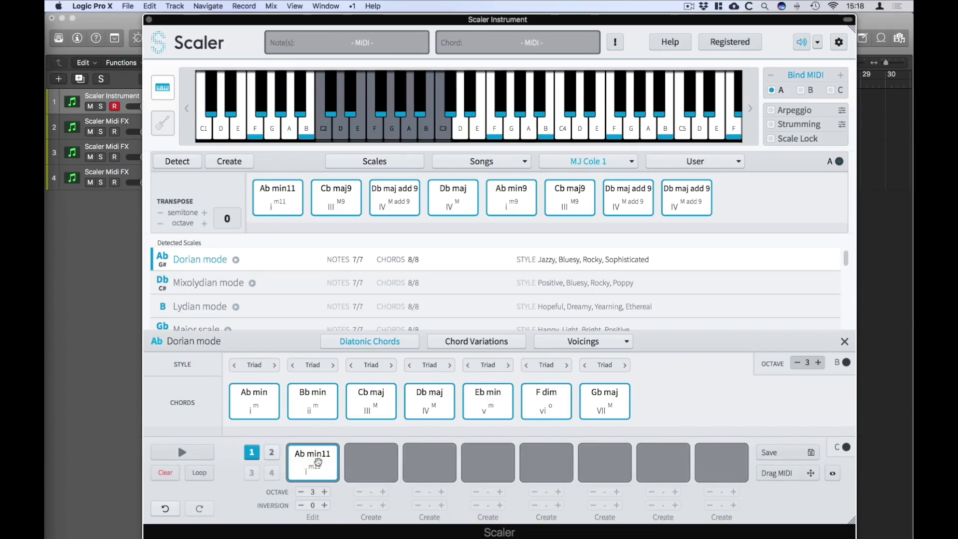
pyautogui.rightClick(312, 462)
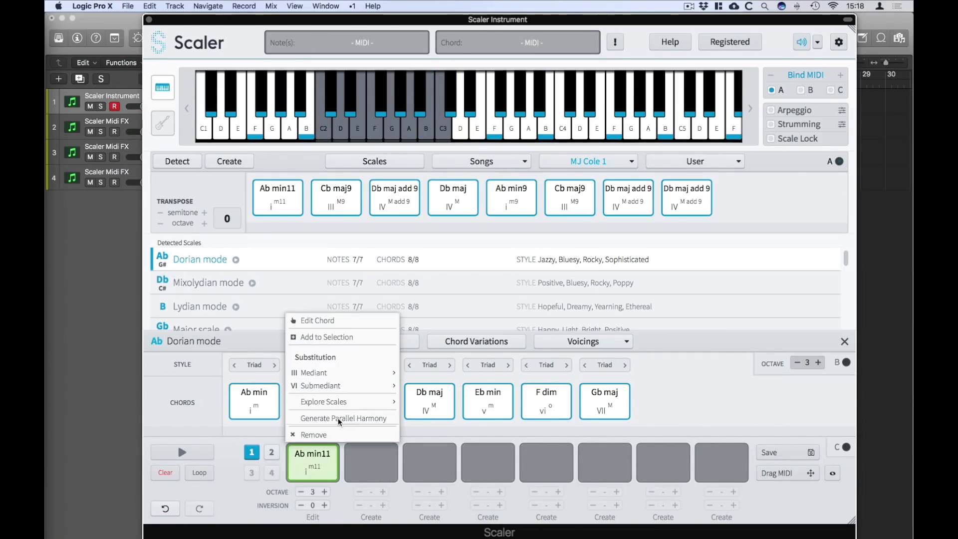
pyautogui.click(344, 418)
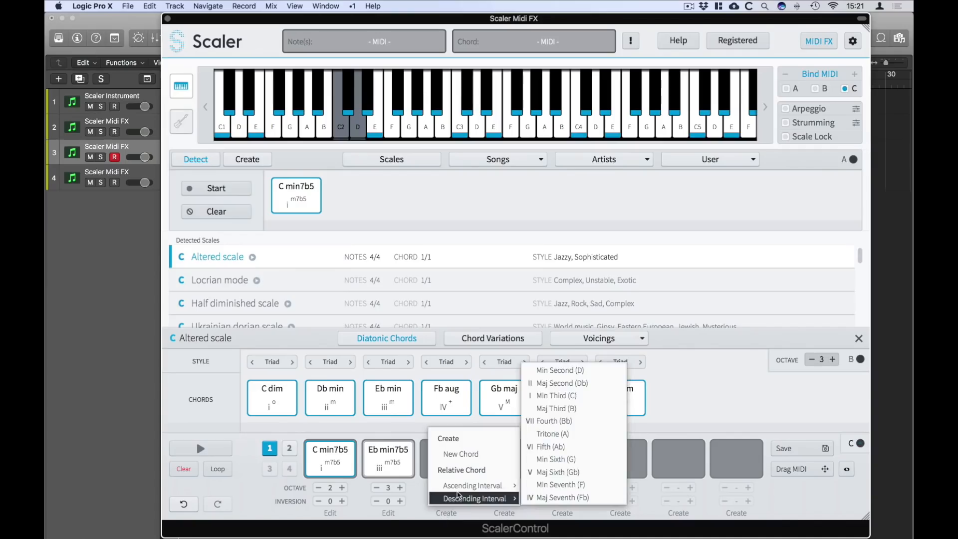
pyautogui.moveTo(473, 485)
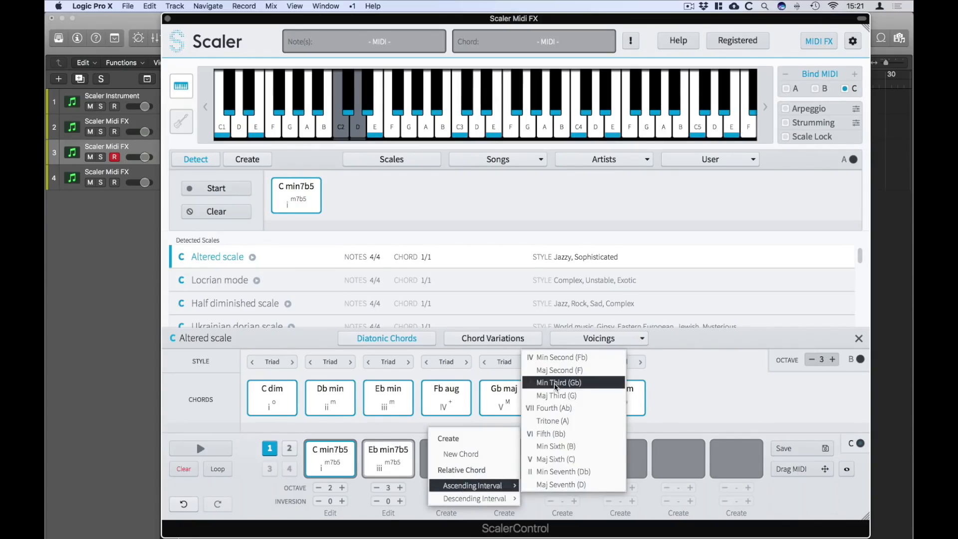
# Add relative chords ascending by minor thirds to reach Gb min7b5 as the seventh chord
pyautogui.click(557, 382)
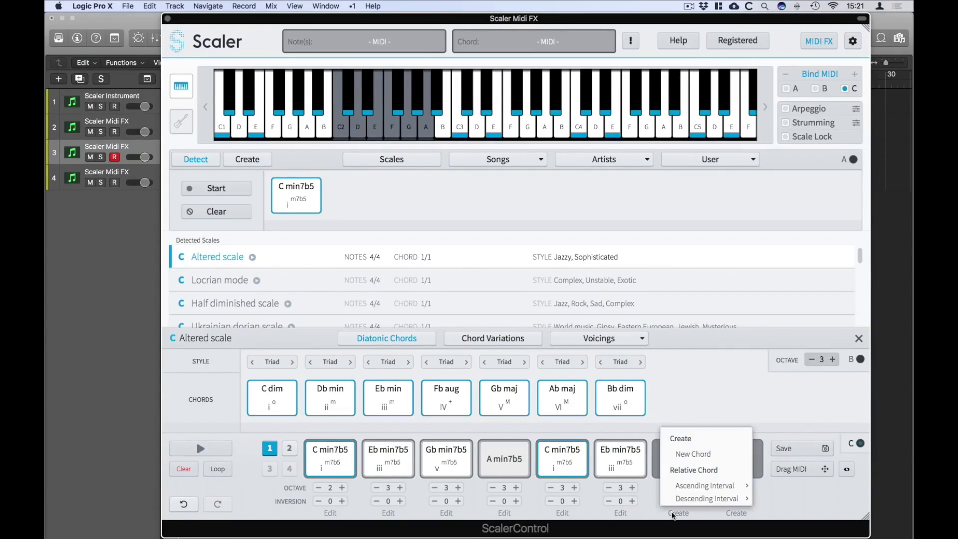
pyautogui.click(679, 438)
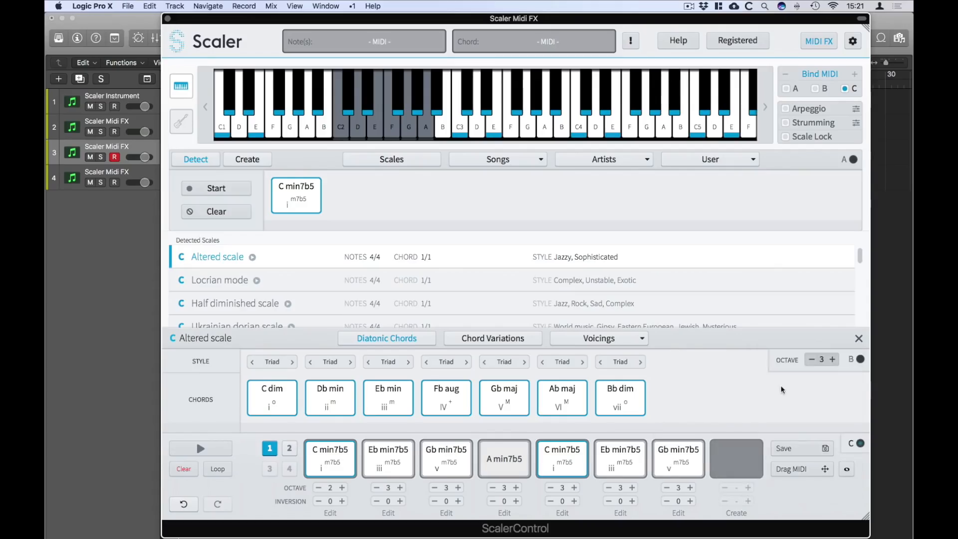